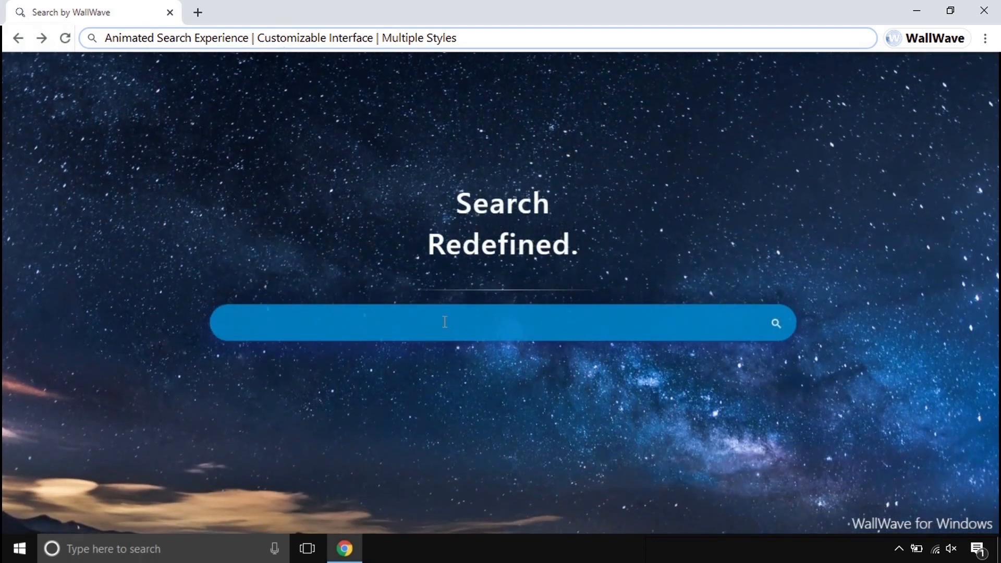
Search WallWave for 'how to make slime', then open Wikipedia's File Upload Wizard
type("how to make slime")
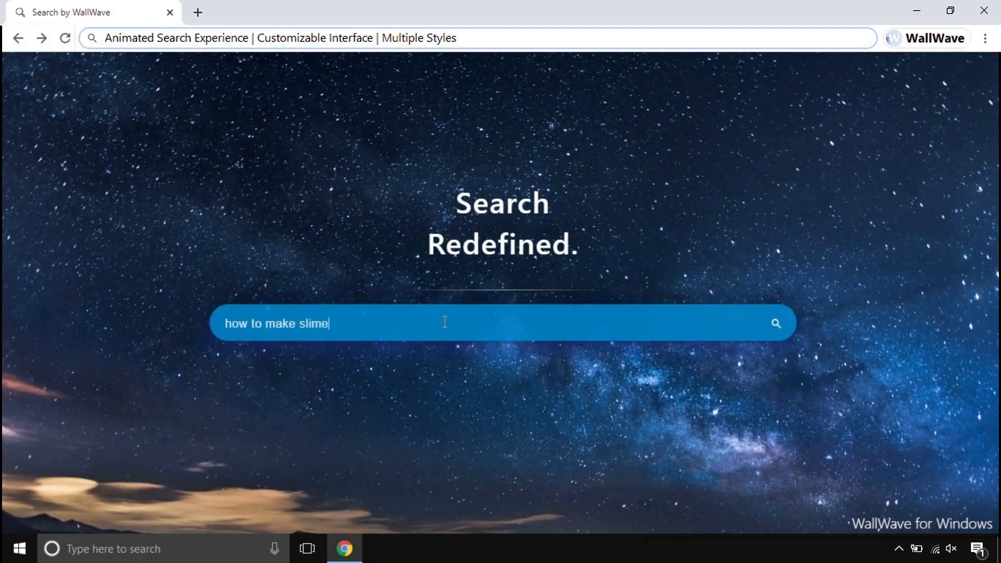
key("Return")
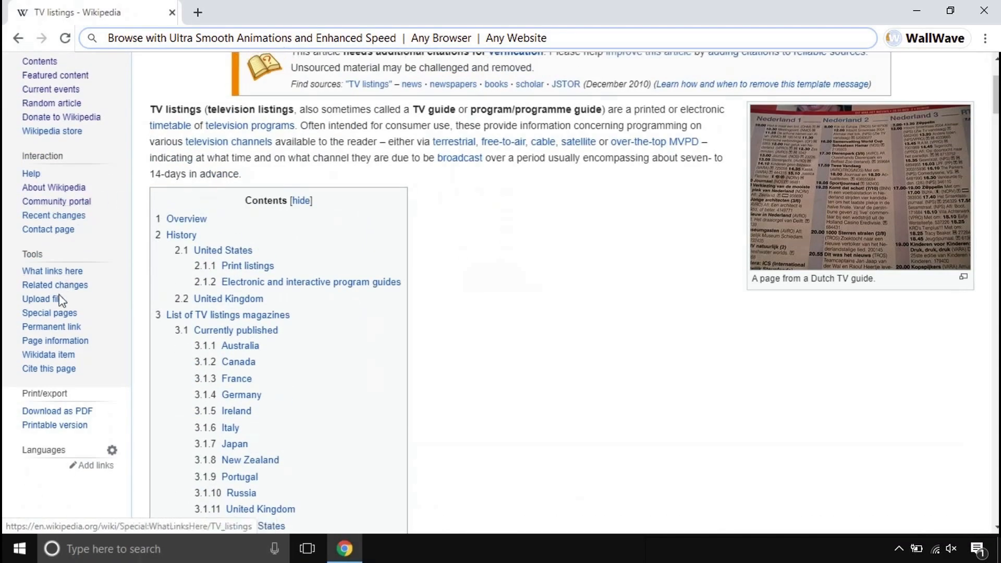
left_click(43, 299)
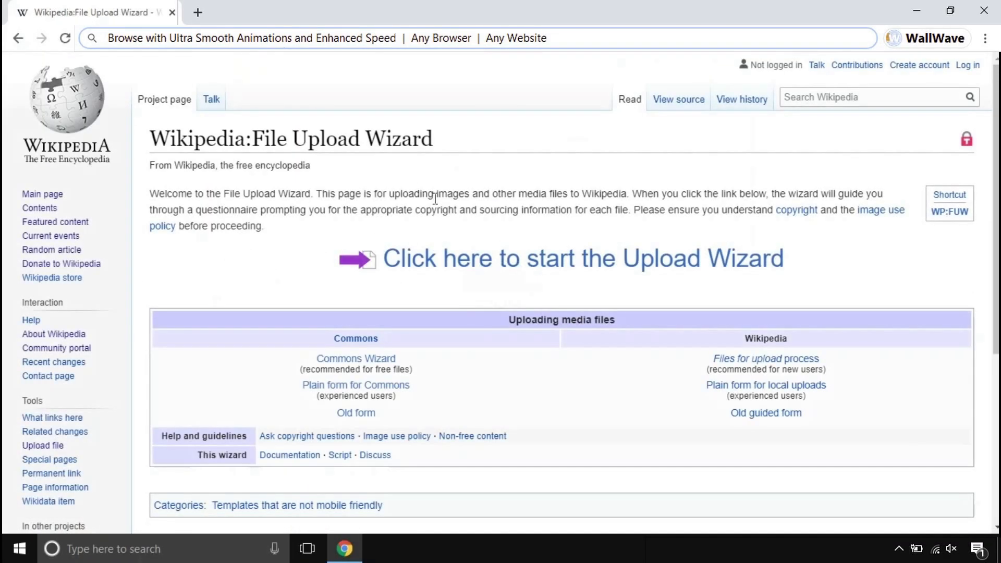
left_click(575, 259)
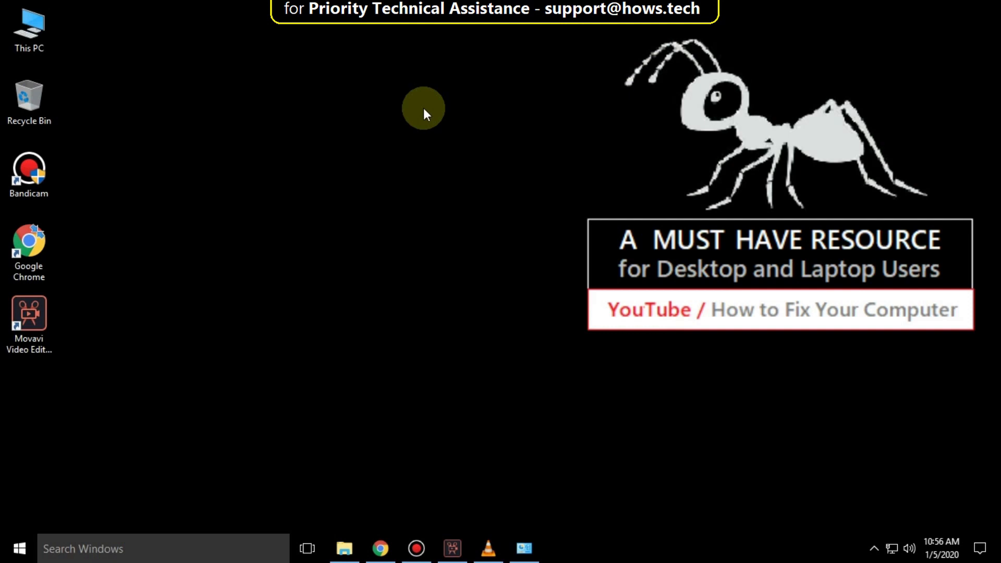
Run the tray network troubleshooter, which reports a primary DNS server communication problem
right_click(892, 549)
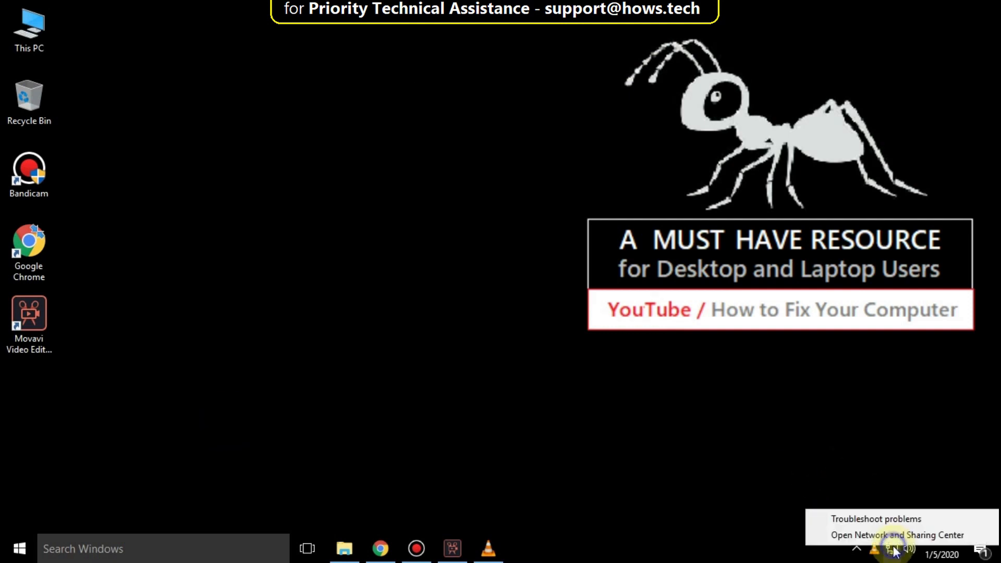
left_click(877, 518)
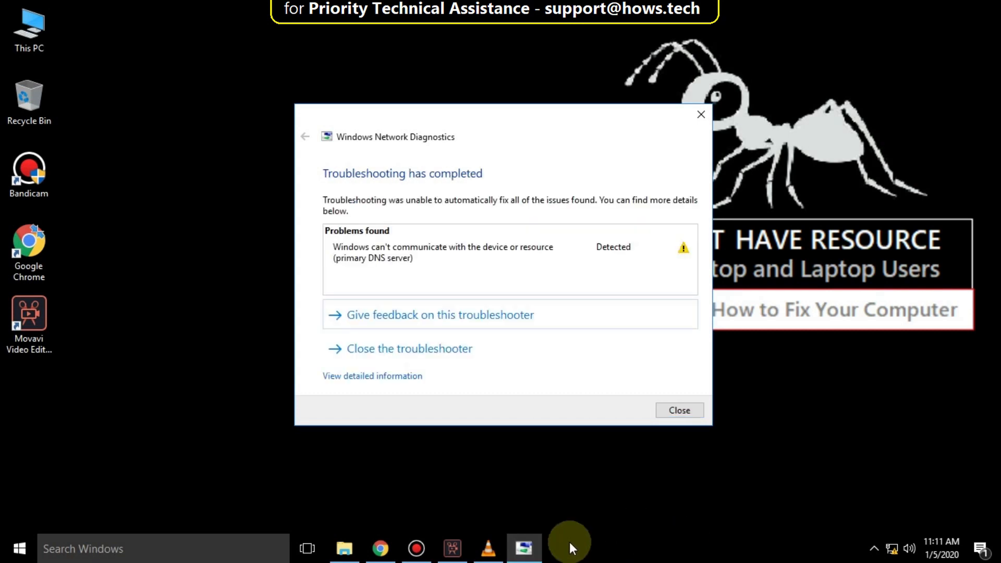
mouse_move(607, 351)
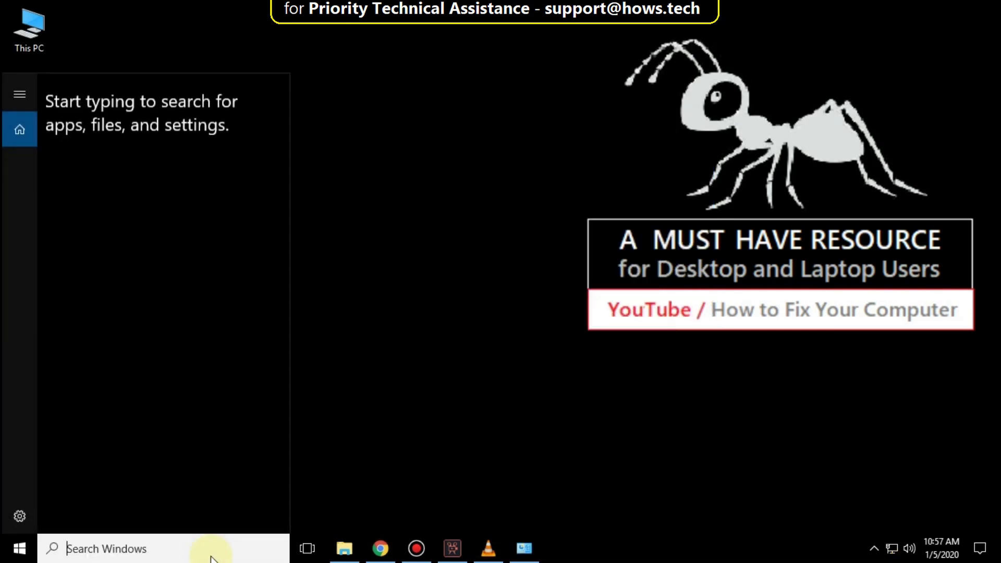
Run 'netsh int ip reset resettcpip' in an administrator Command Prompt, then exit
type("cmd")
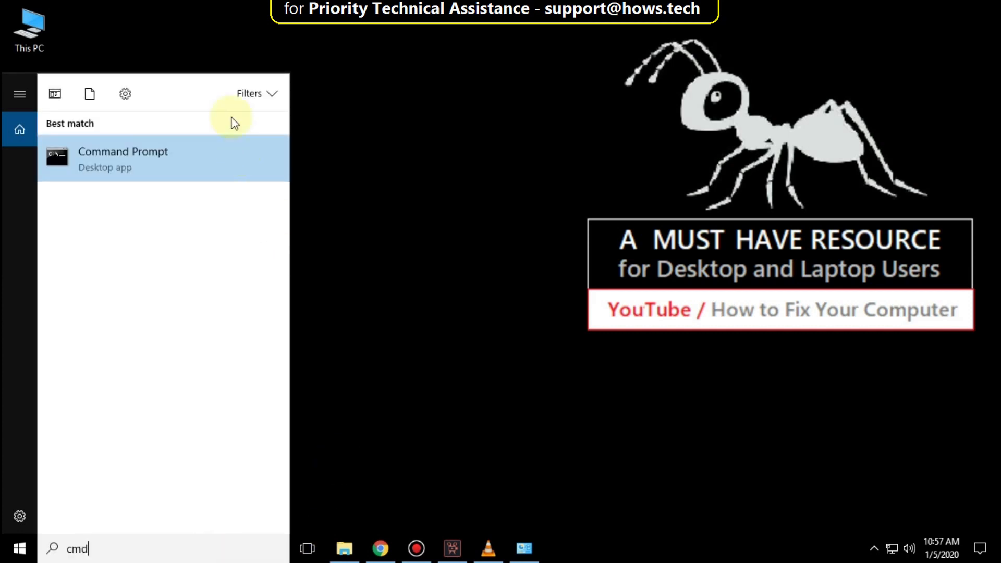
right_click(123, 159)
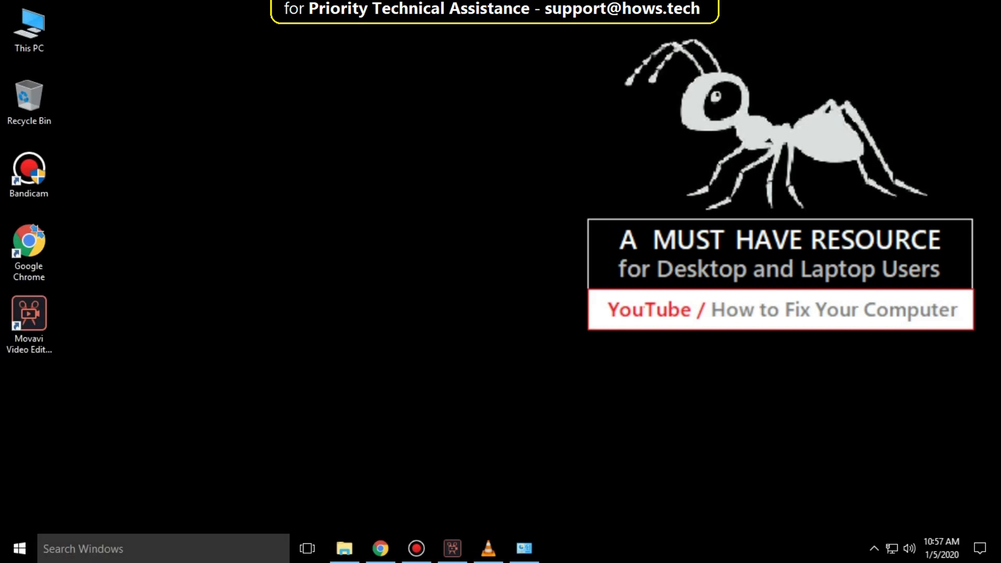
left_click(560, 548)
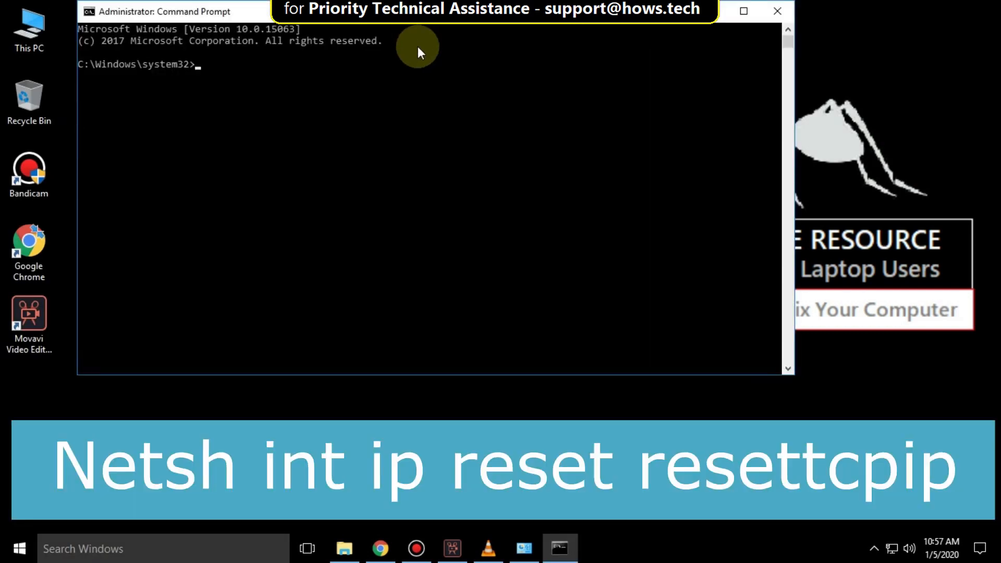
type("Netsh int ip reset e")
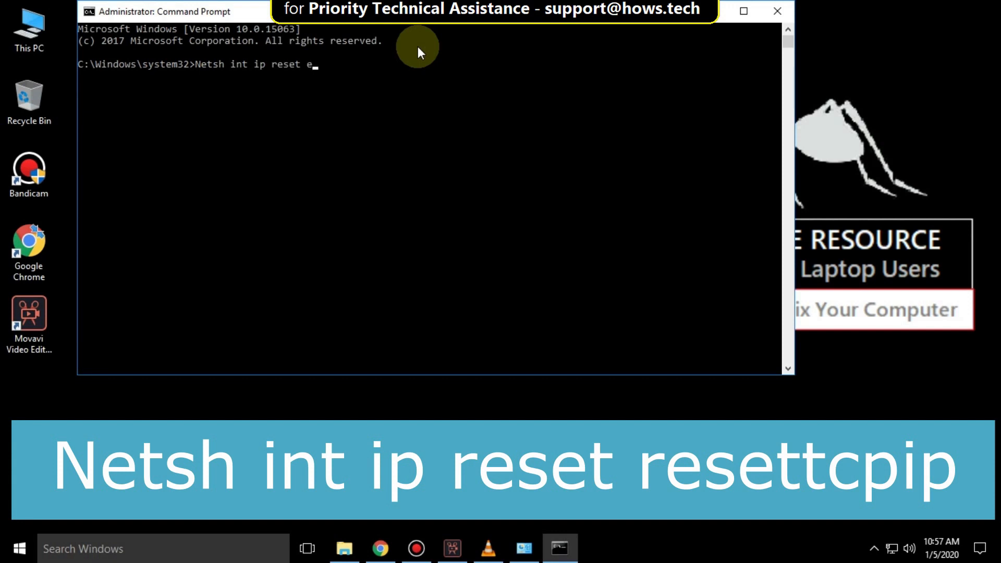
type("resettcp")
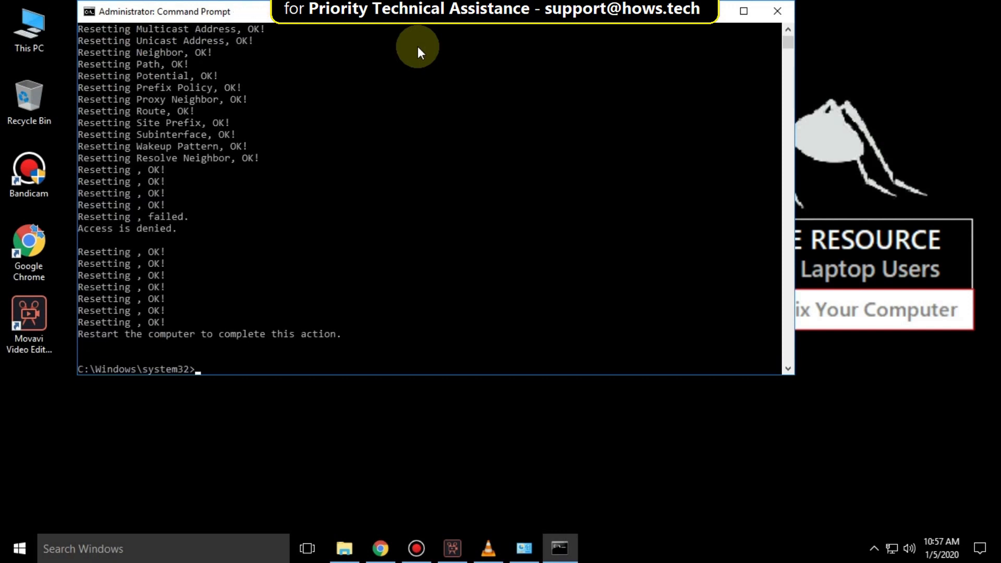
type("ex")
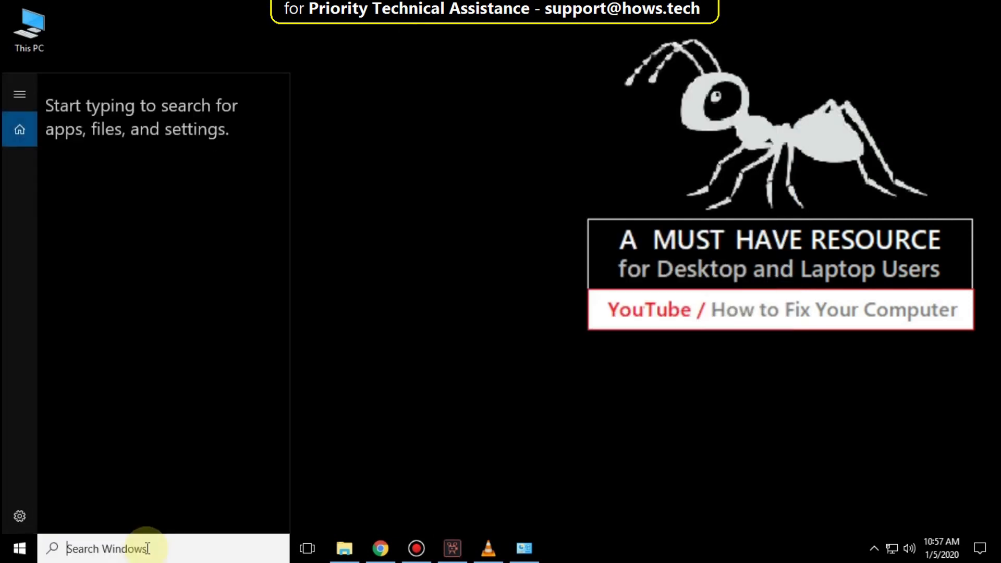
Run ipconfig /release, /flushdns and /renew in an administrator Command Prompt, then exit
type("cmd")
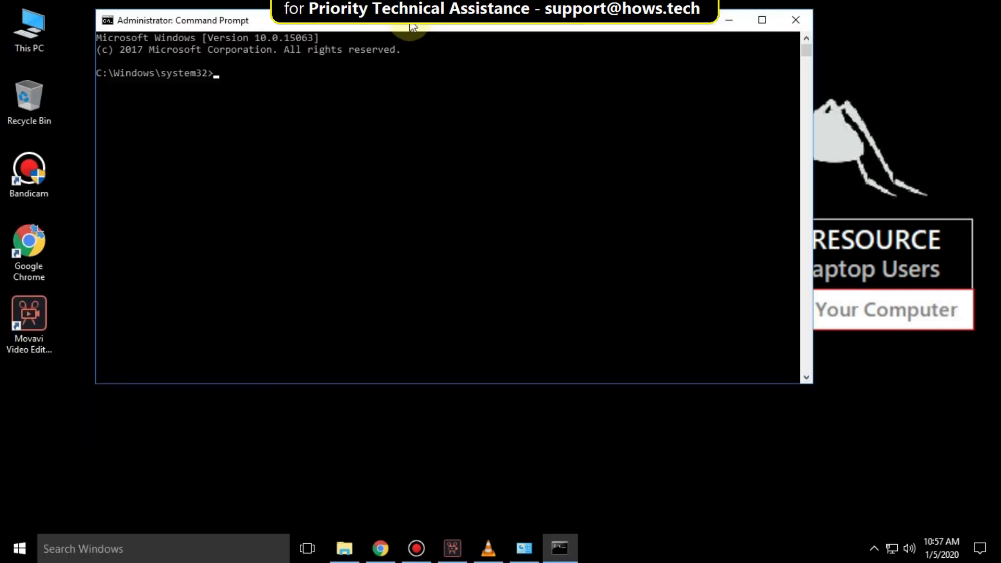
type("ipconfig/fl")
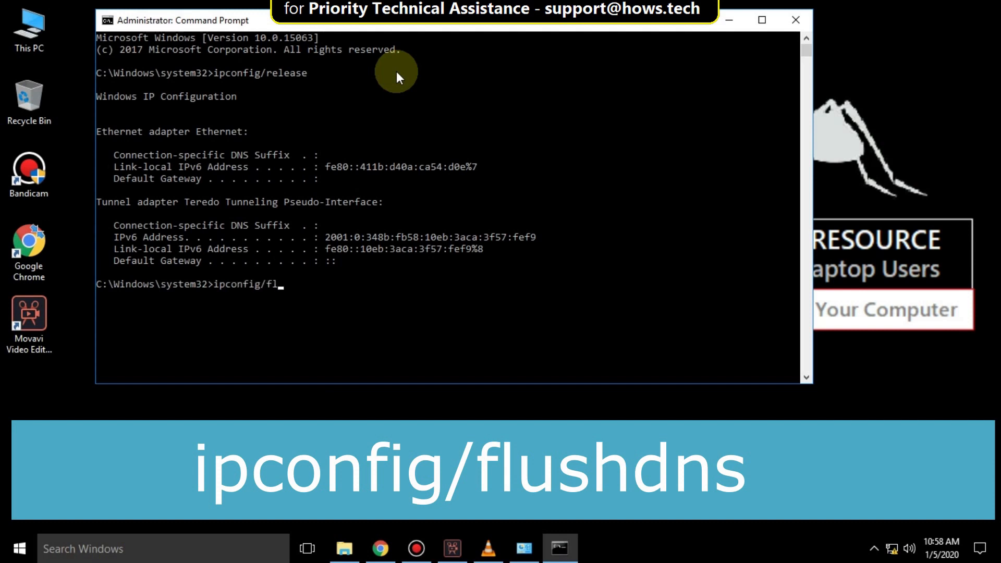
type("ushdns")
type("ip")
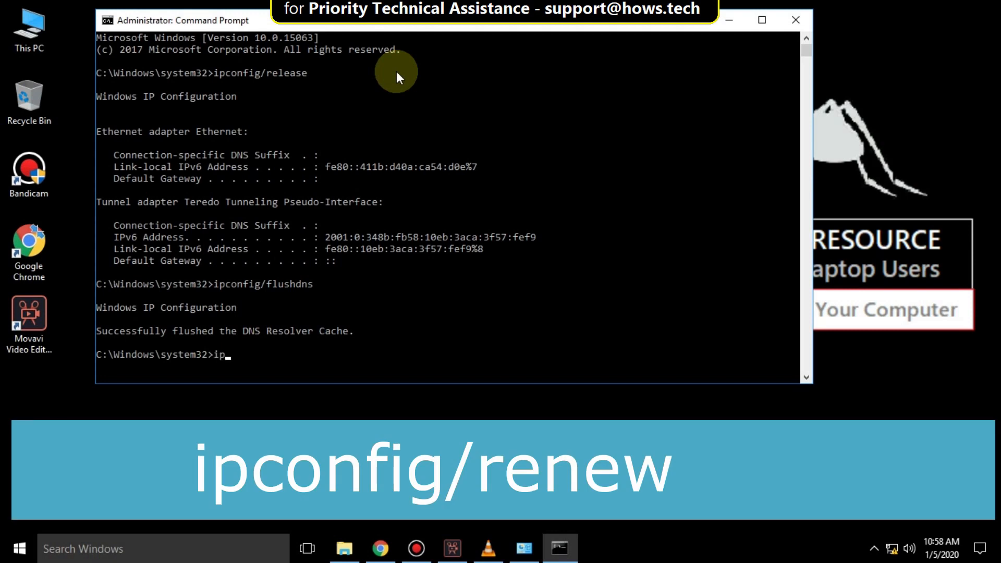
type("config/re")
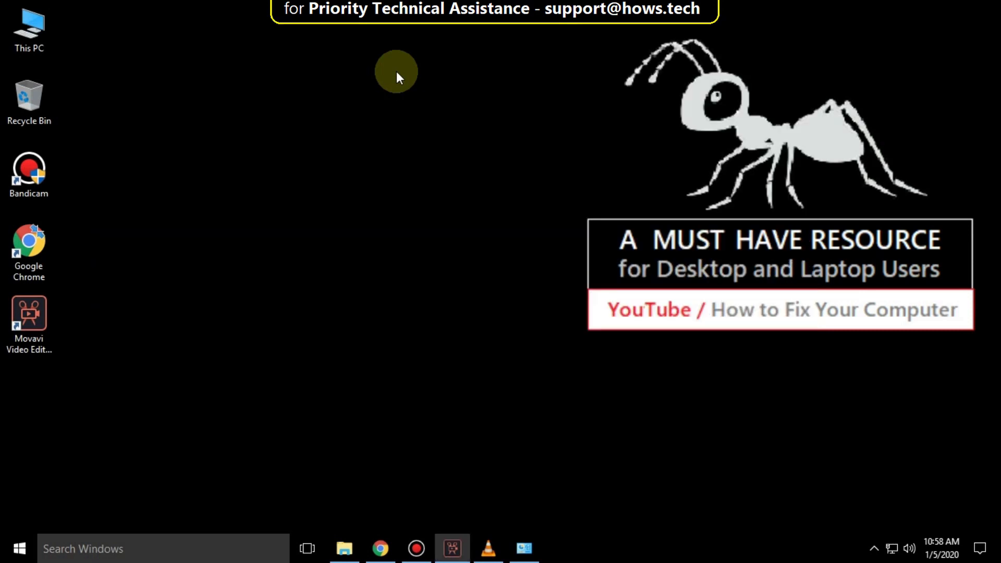
Open the Network reset page from Windows Settings' Network & Internet status
left_click(17, 549)
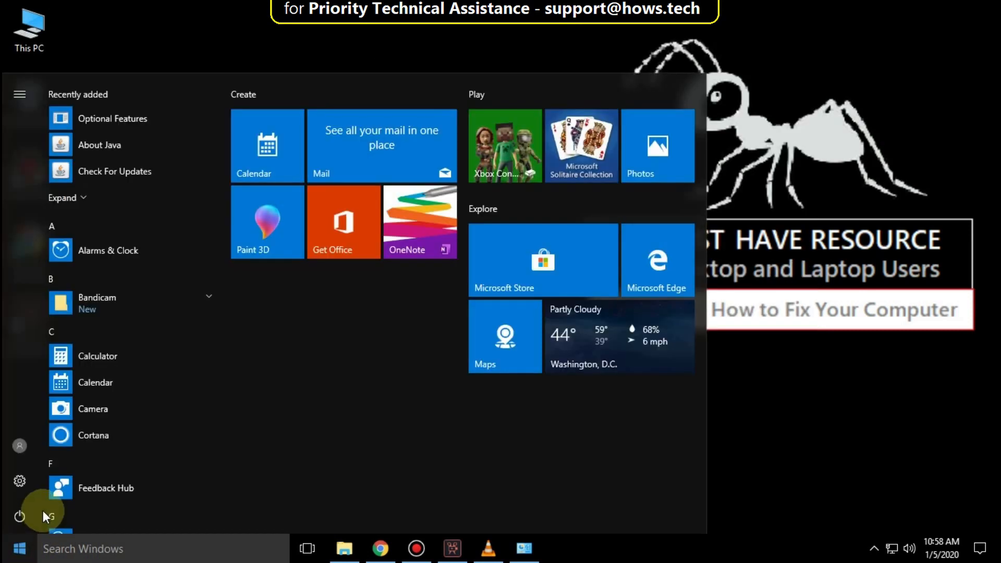
left_click(19, 481)
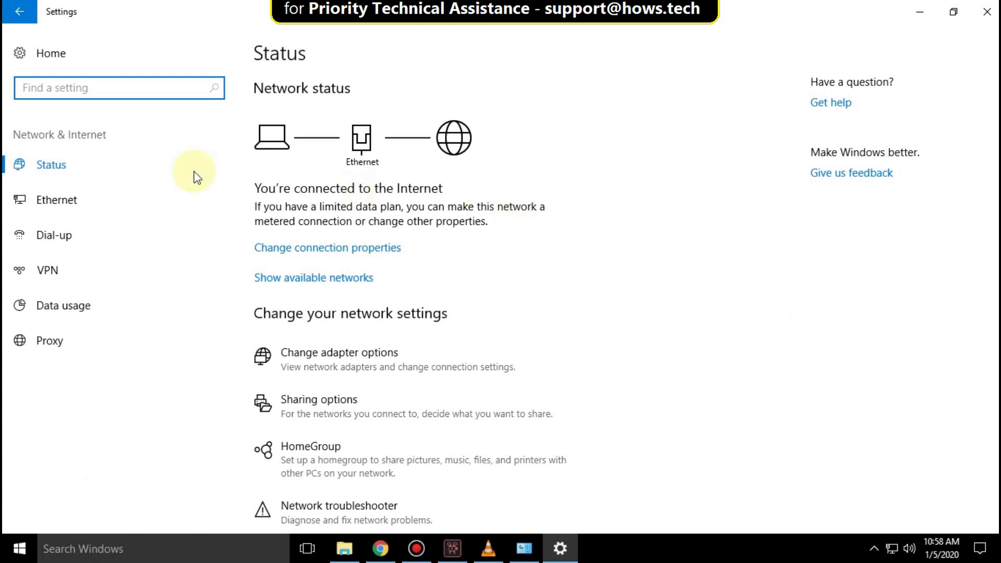
mouse_move(421, 172)
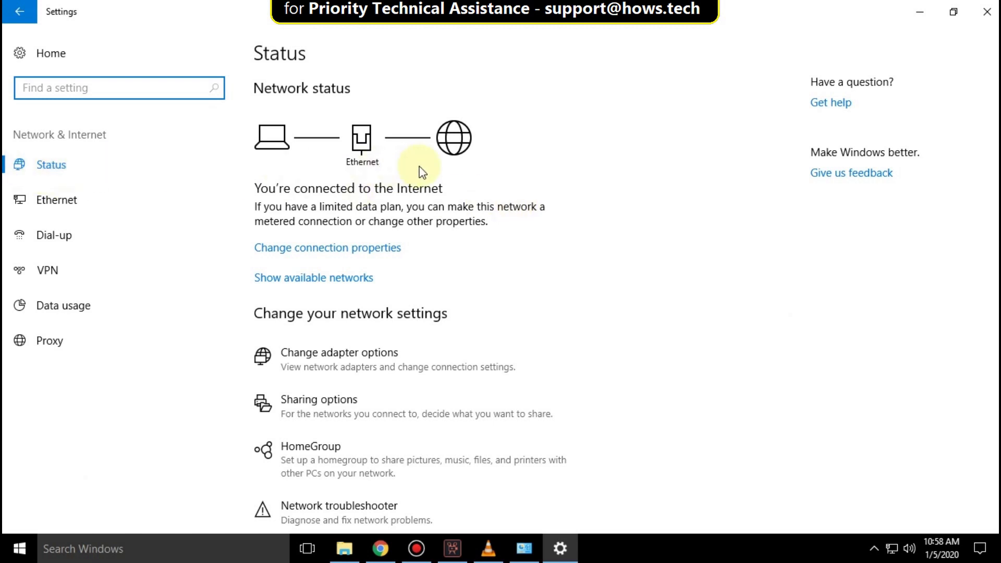
scroll("down", 3)
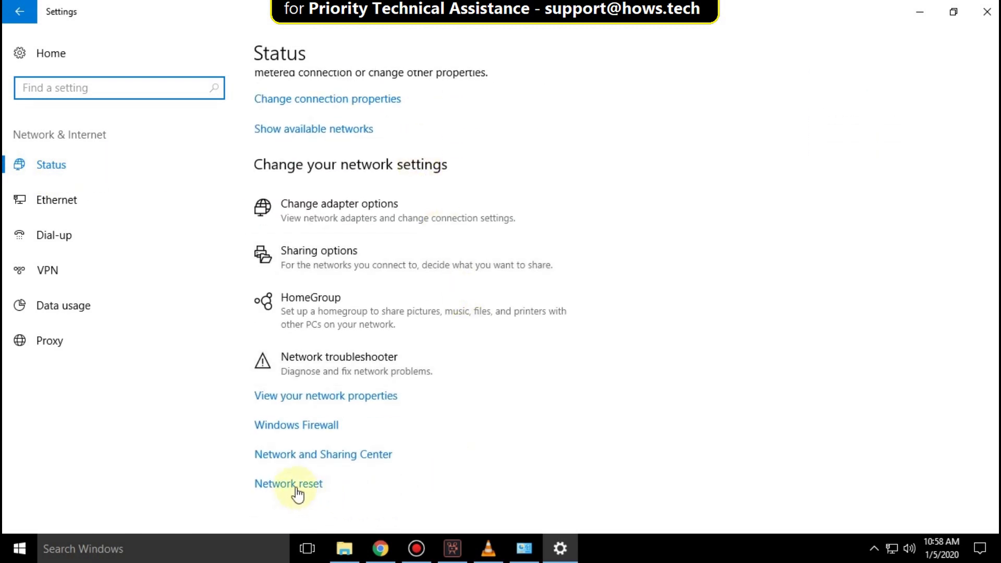
left_click(288, 483)
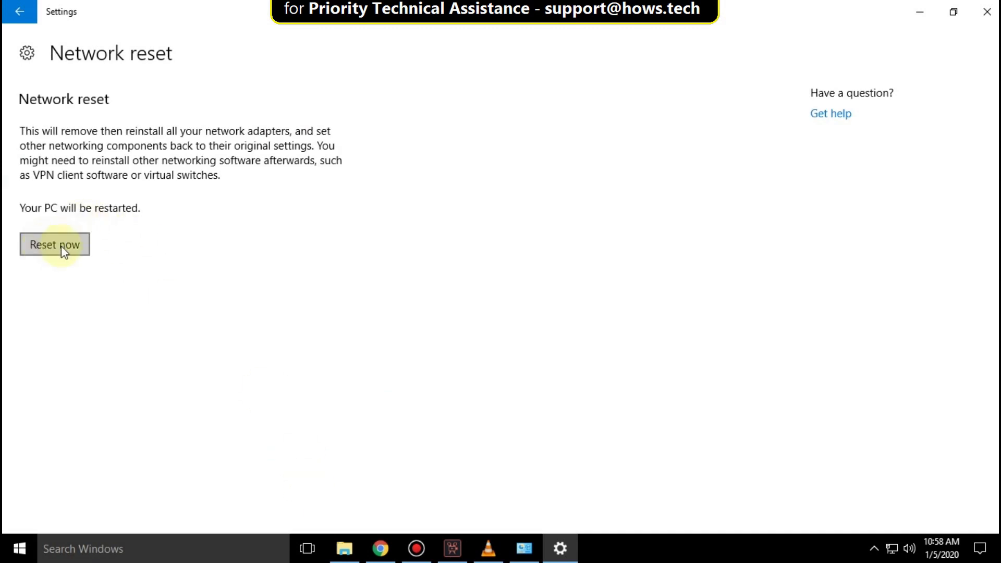
Reset the network now and confirm with Yes
left_click(54, 245)
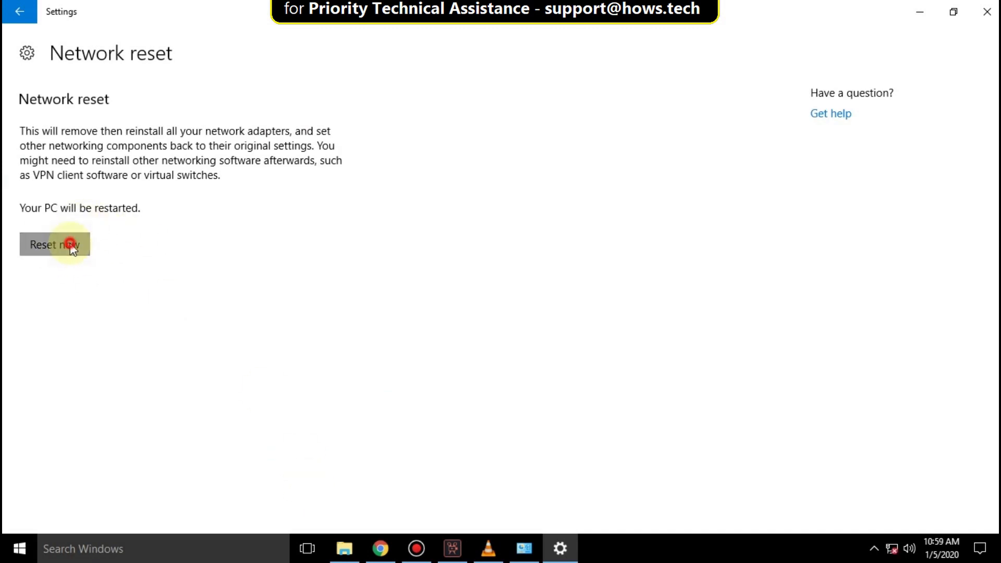
left_click(55, 244)
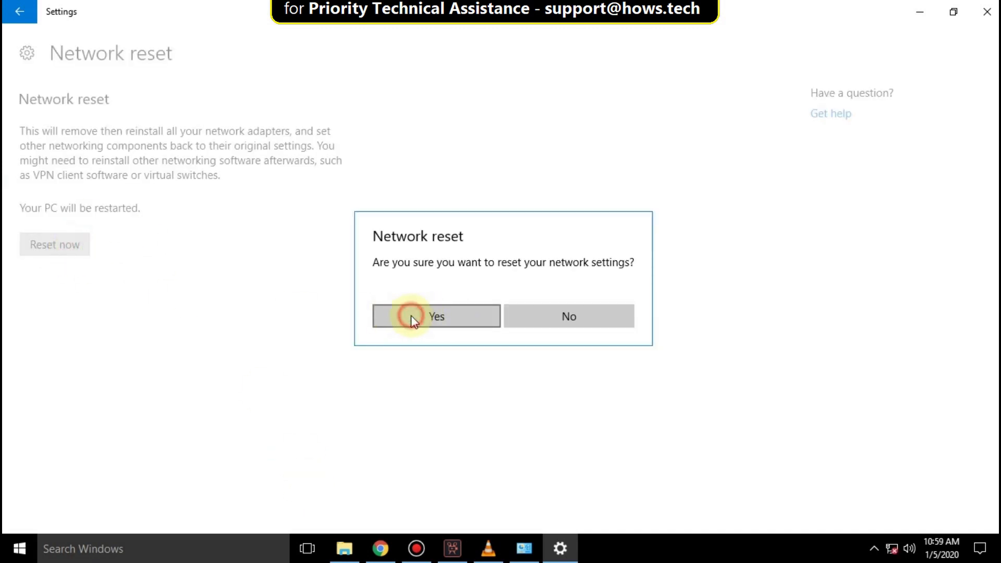
left_click(436, 316)
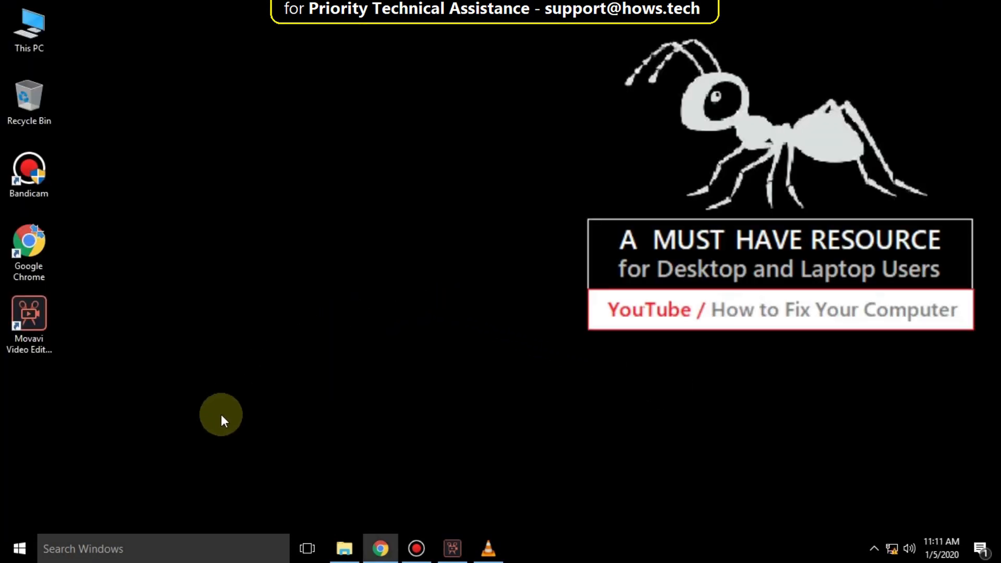
Open the Ethernet adapter's properties via Network and Sharing Center's adapter settings
right_click(891, 550)
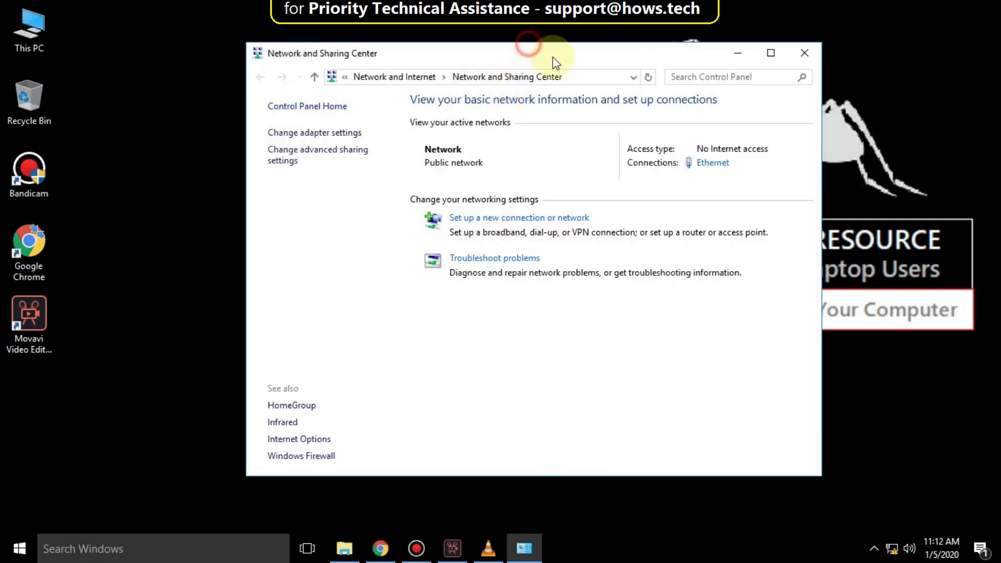
left_click(770, 53)
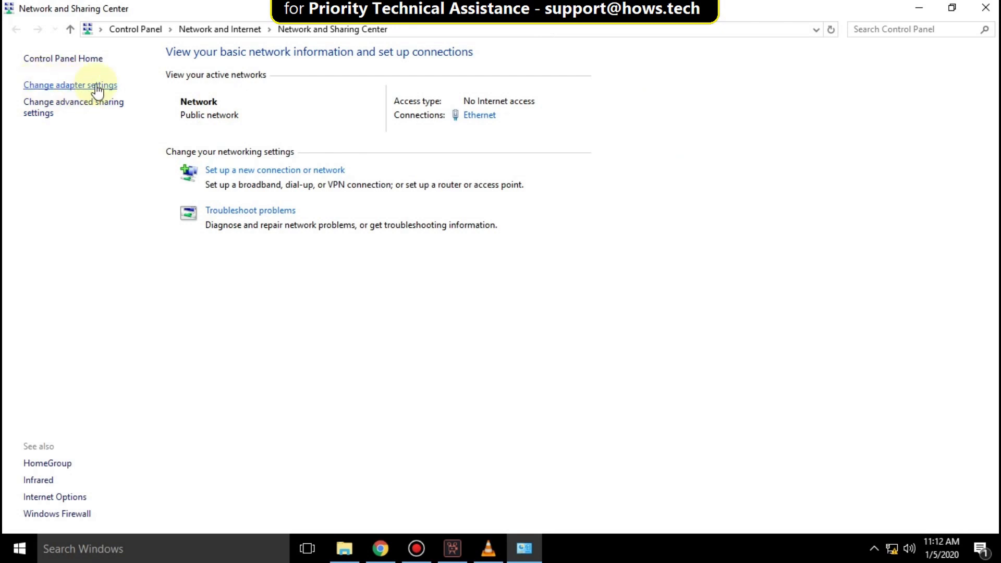
left_click(70, 84)
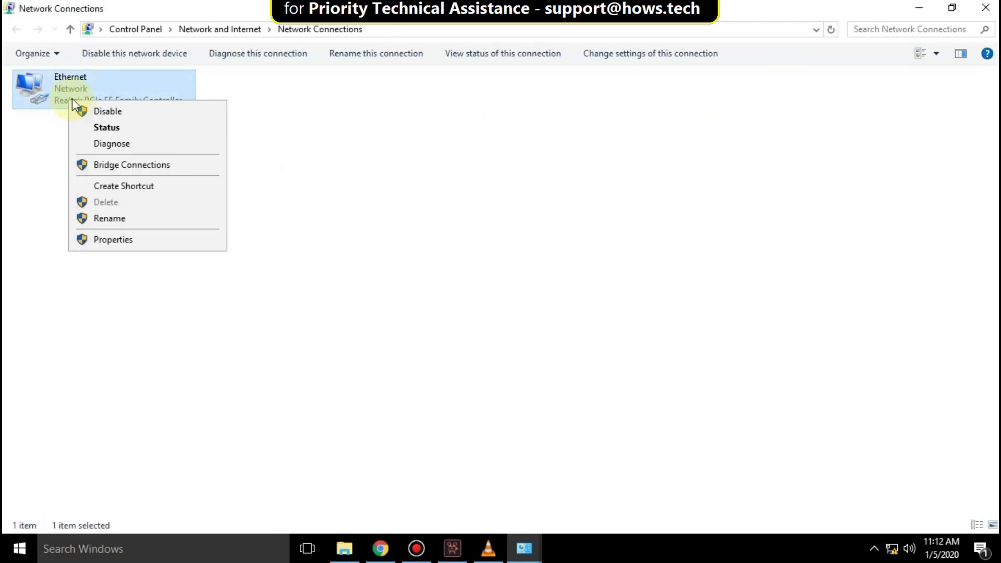
left_click(114, 239)
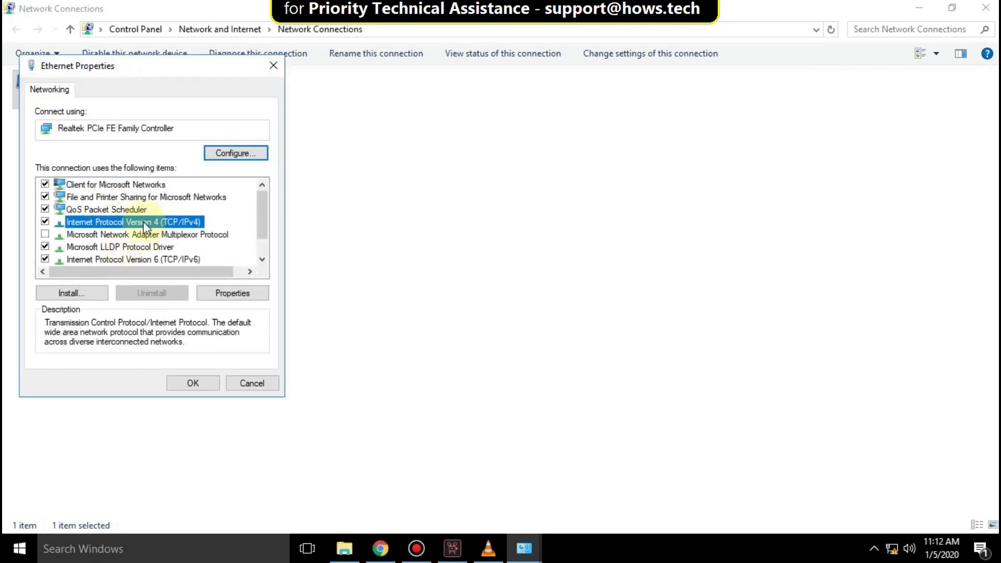
Set the Ethernet IPv4 DNS servers to 8.8.8.8 and 8.8.4.4, then close properties
left_click(233, 294)
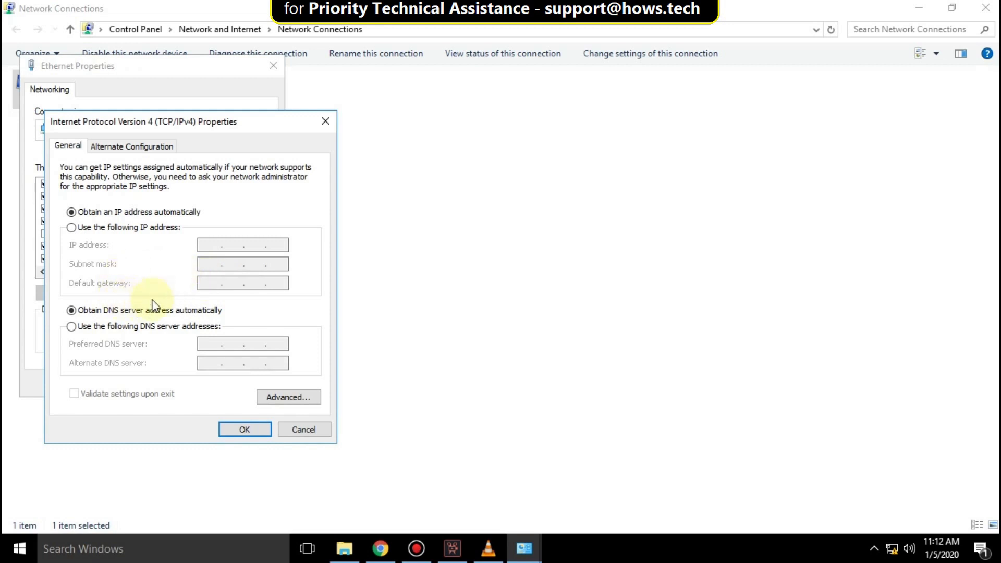
mouse_move(198, 337)
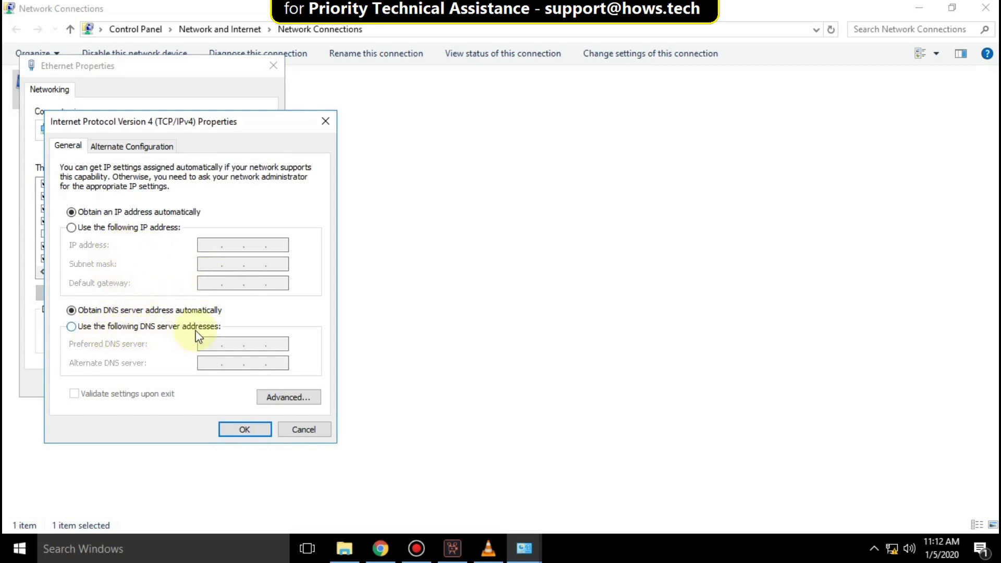
left_click(71, 326)
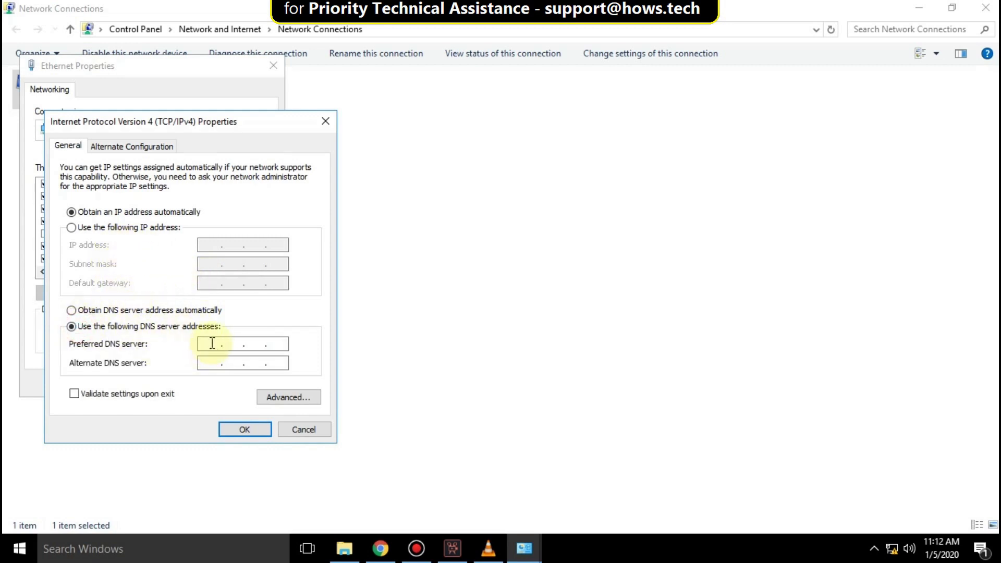
type("8.8.8.")
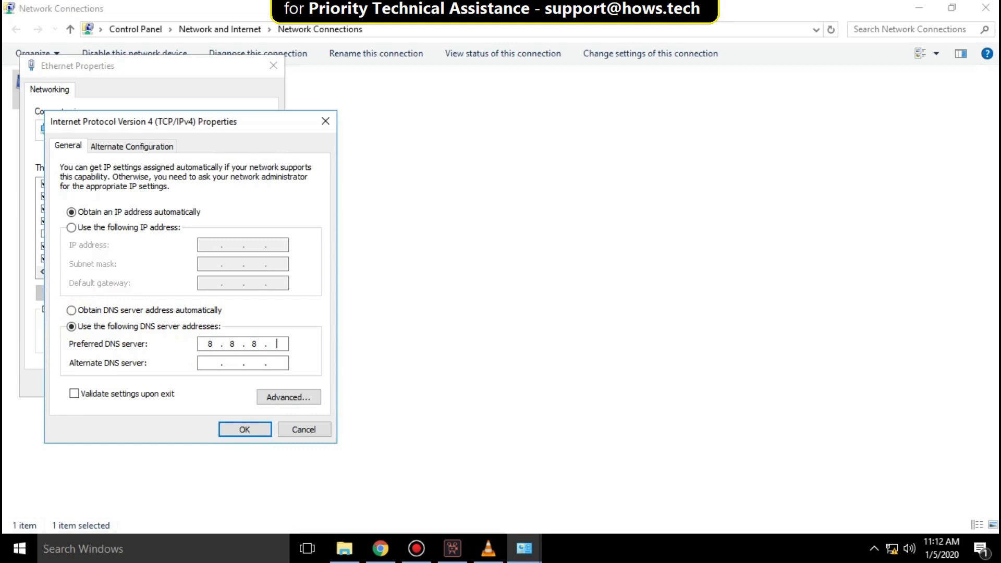
type("8")
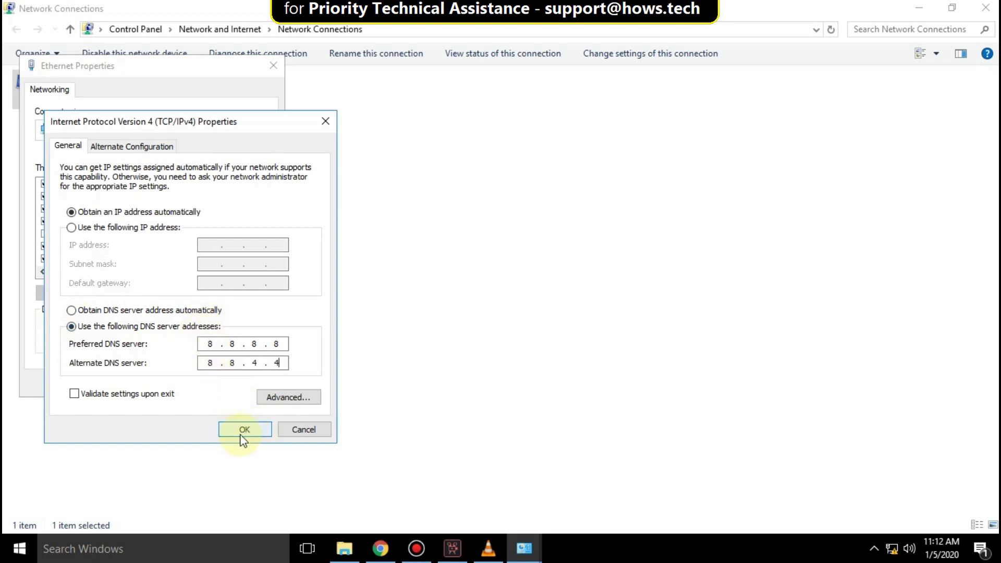
left_click(244, 429)
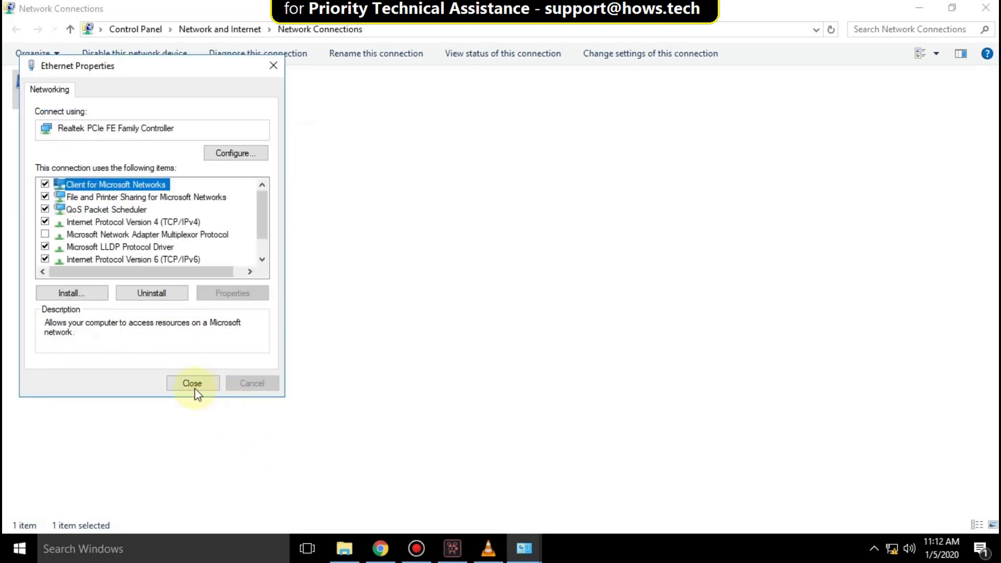
left_click(193, 383)
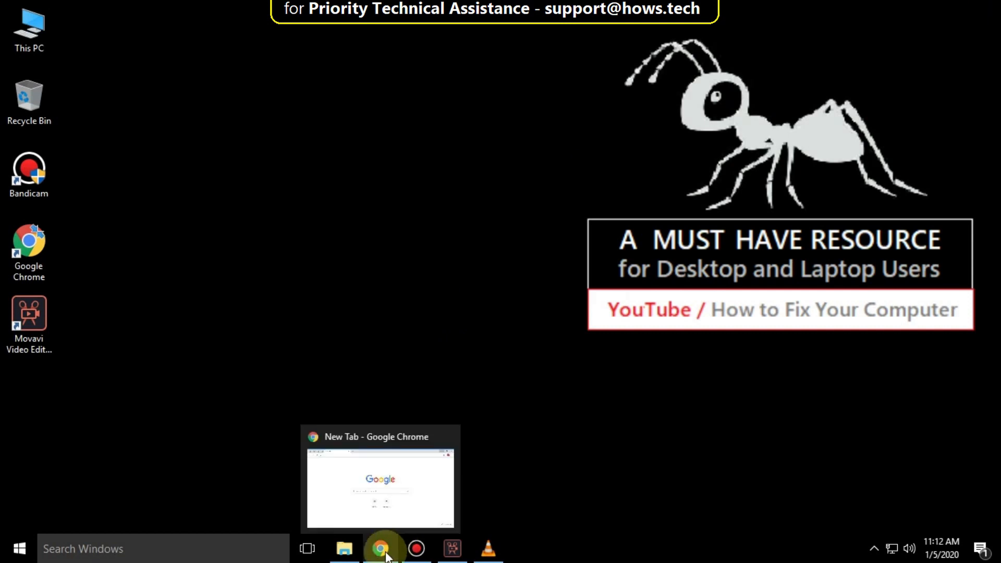